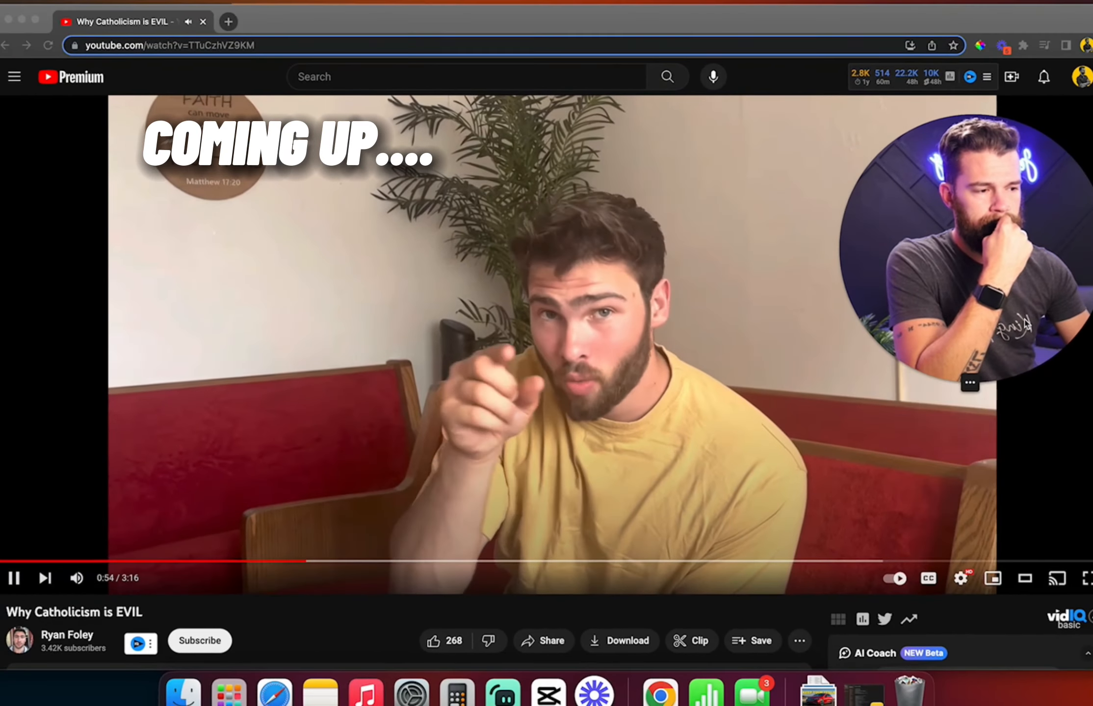
Step: Open the player's settings menu for the 'Why Catholicism is EVIL' video, then close it
{"action": "left_click", "coordinate": [960, 578]}
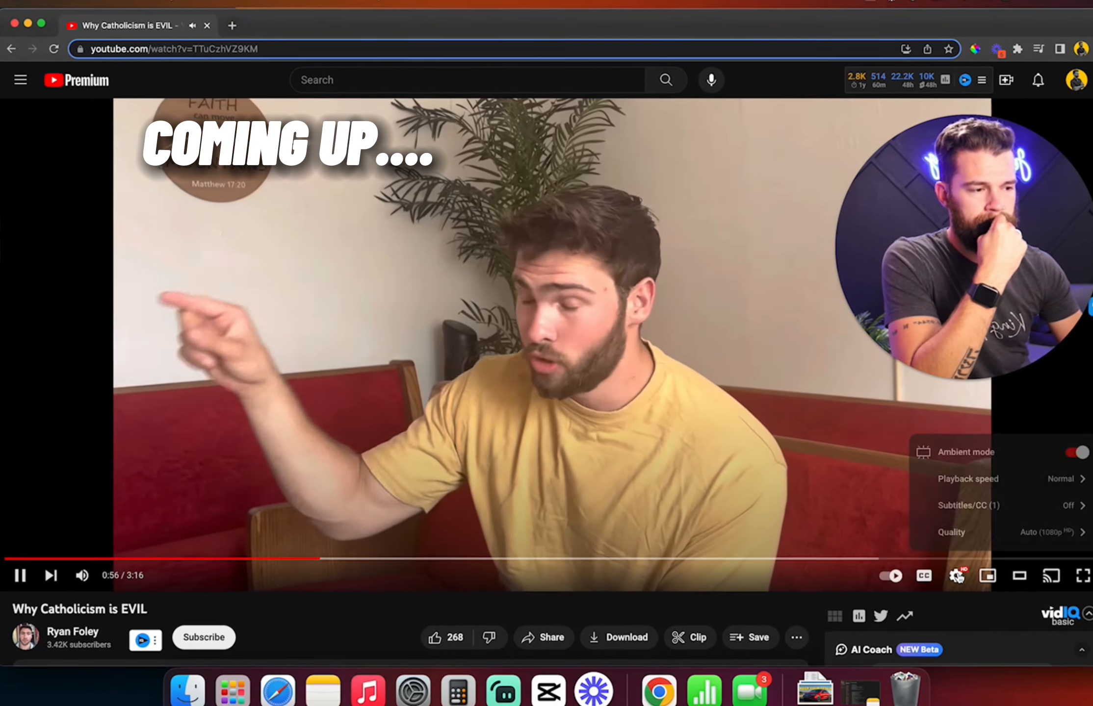
{"action": "left_click", "coordinate": [968, 478]}
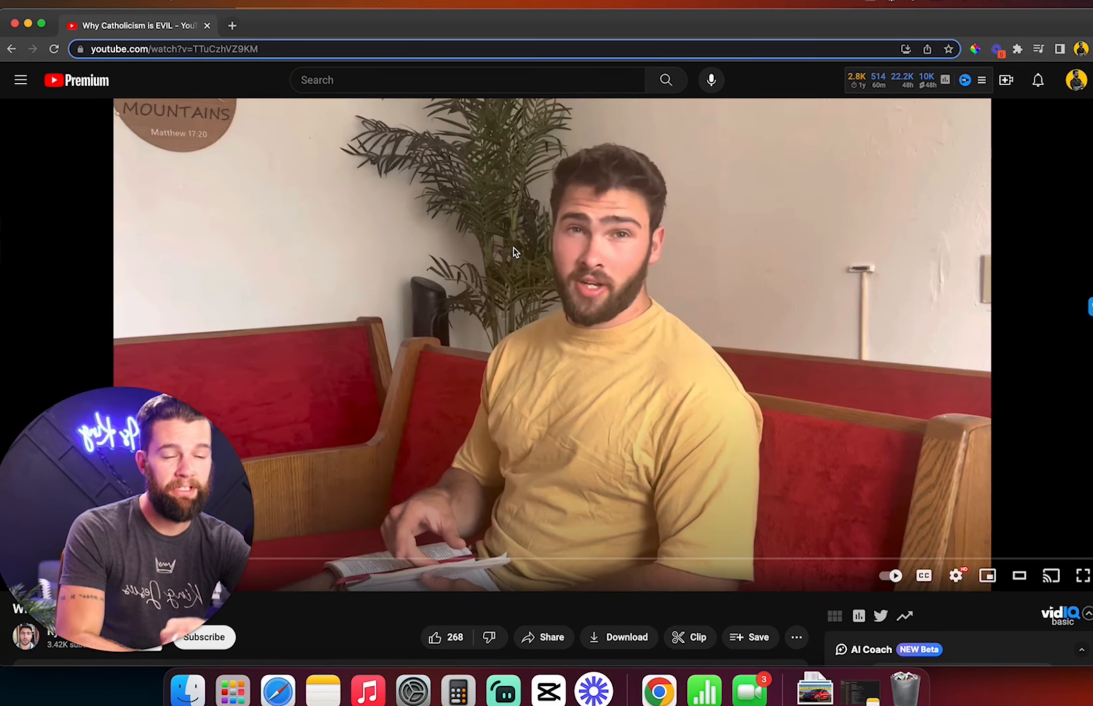
{"action": "mouse_move", "coordinate": [469, 418]}
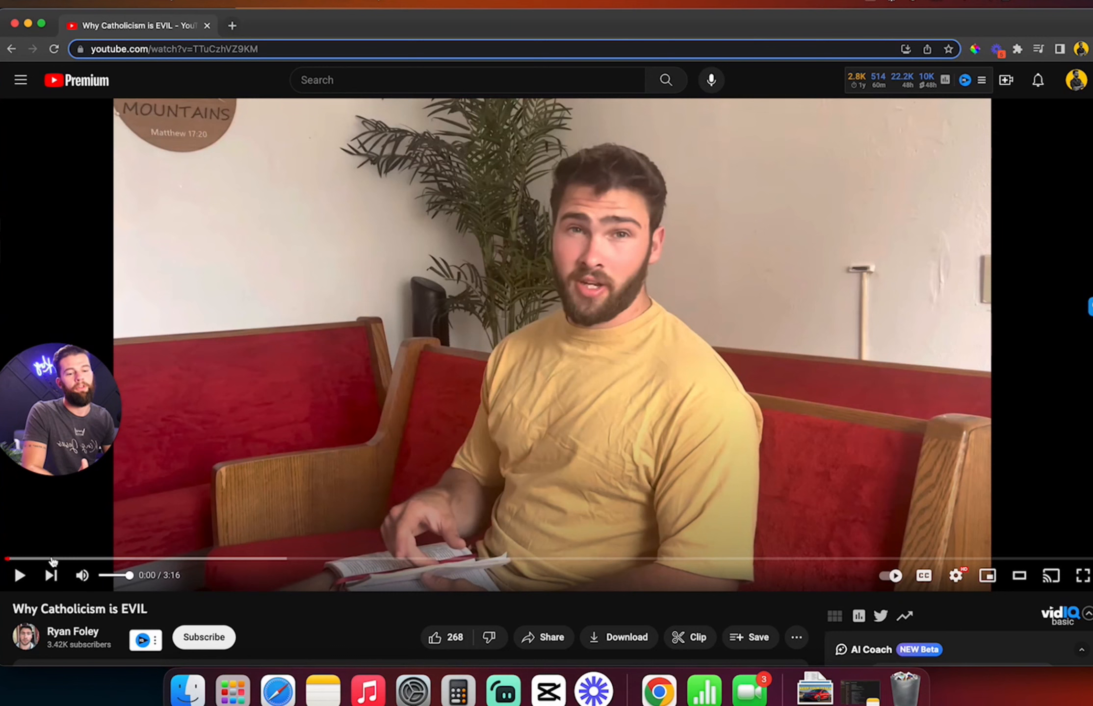
{"action": "mouse_move", "coordinate": [20, 575]}
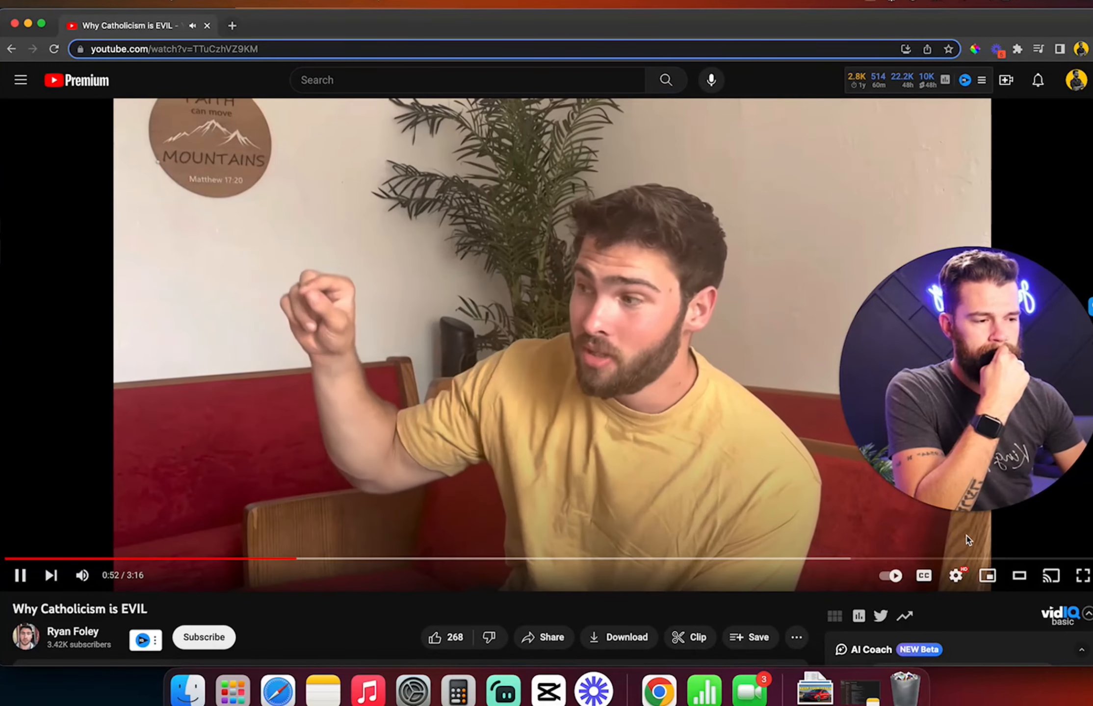
Step: Check in the settings menu that playback speed is 1.5, then dismiss the menu
{"action": "left_click", "coordinate": [955, 576]}
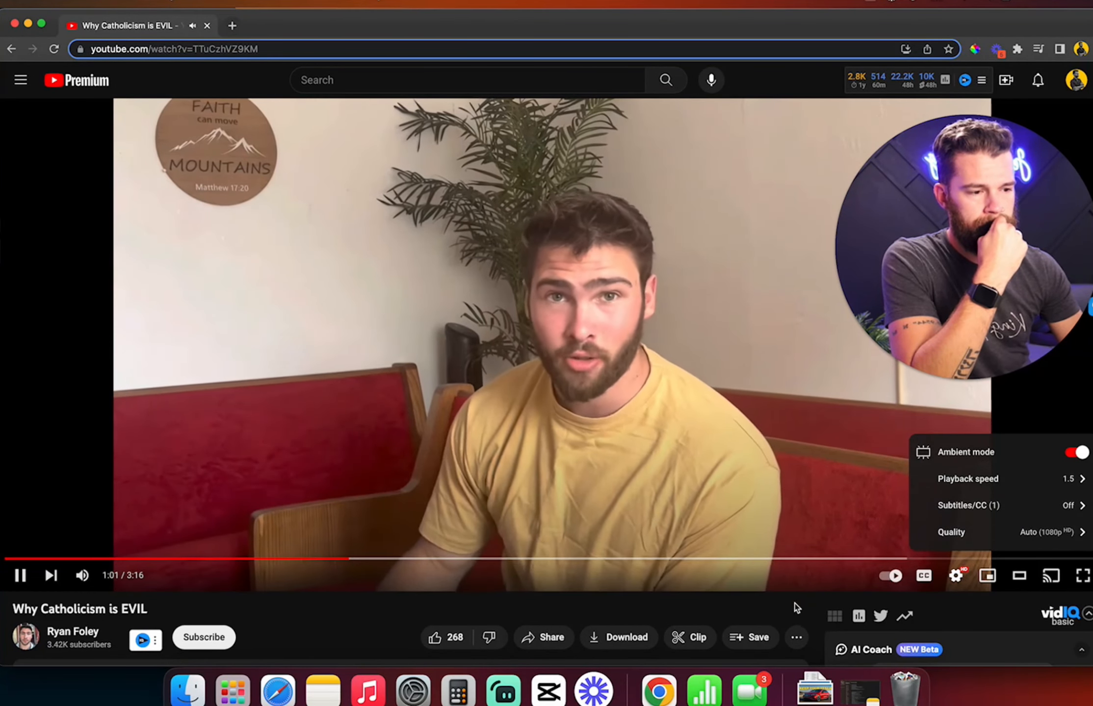
{"action": "left_click", "coordinate": [808, 497]}
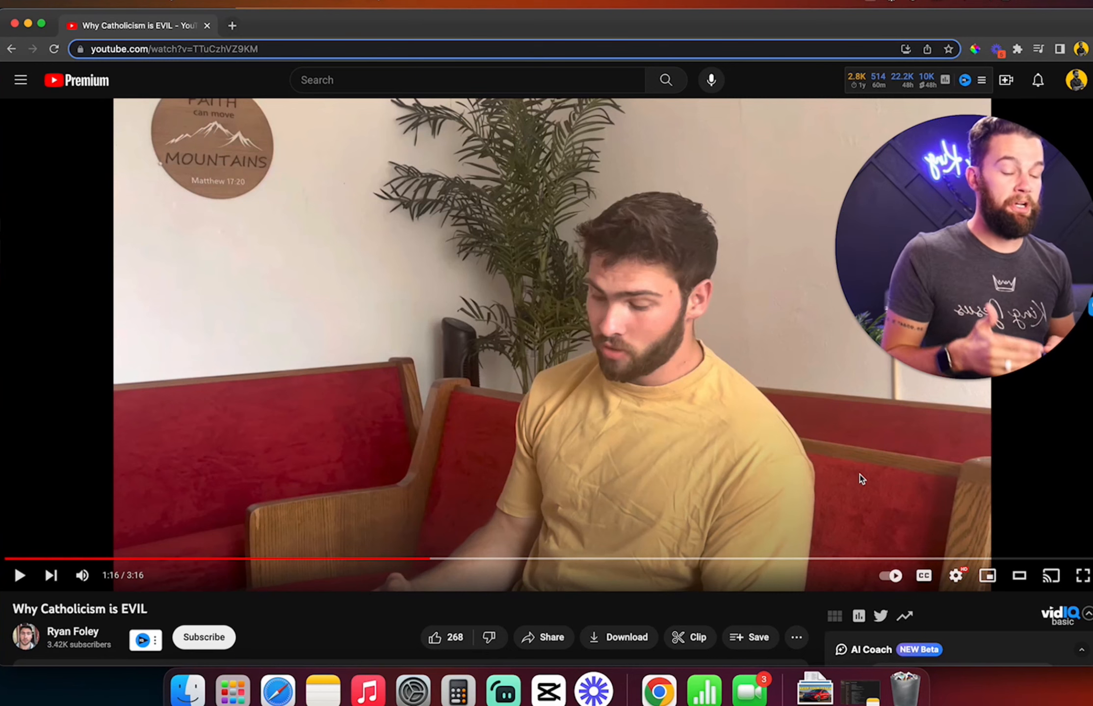
{"action": "mouse_move", "coordinate": [923, 458]}
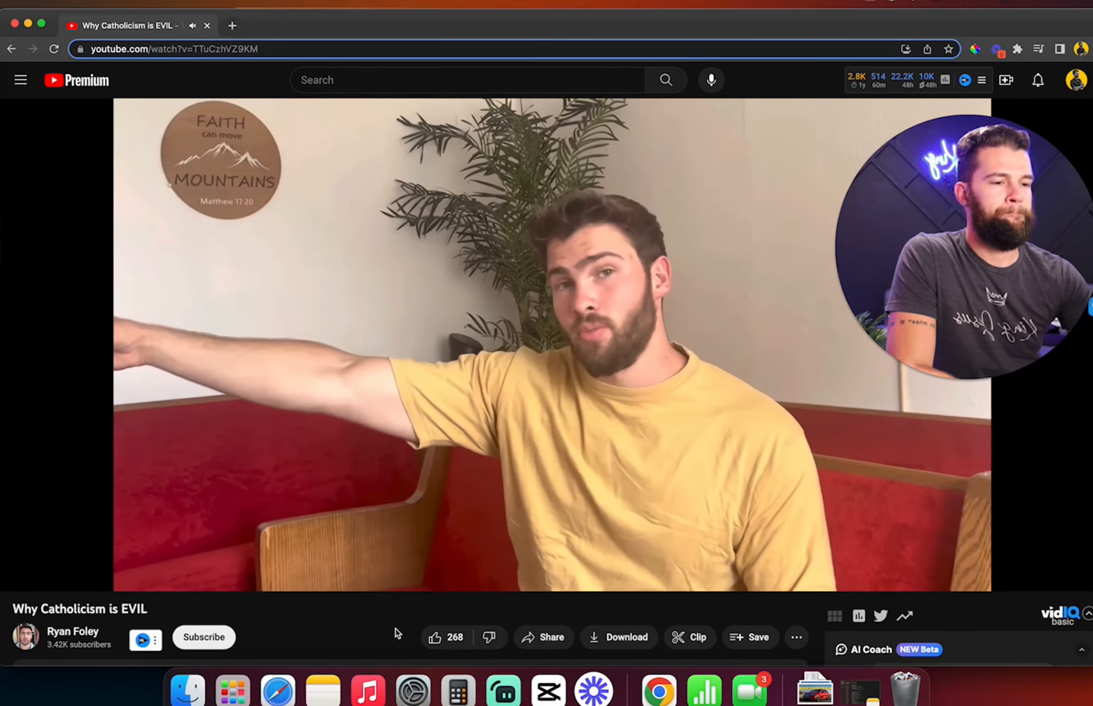
{"action": "mouse_move", "coordinate": [401, 449]}
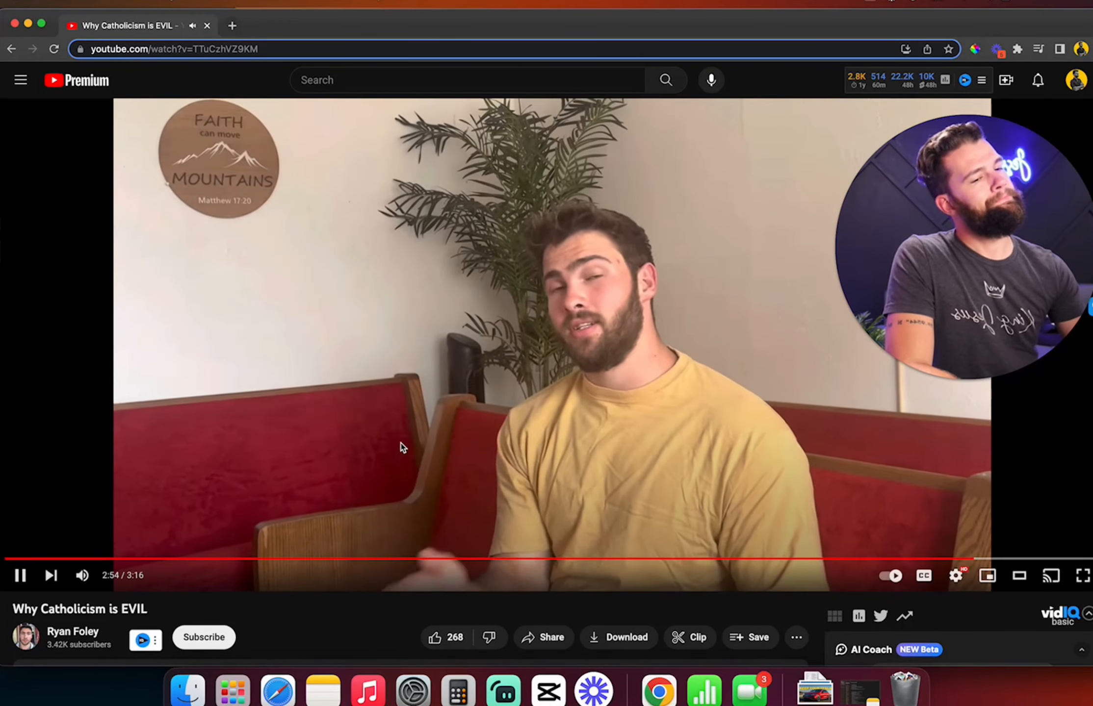
Step: Pause the video at 2:54 for commentary
{"action": "left_click", "coordinate": [22, 575]}
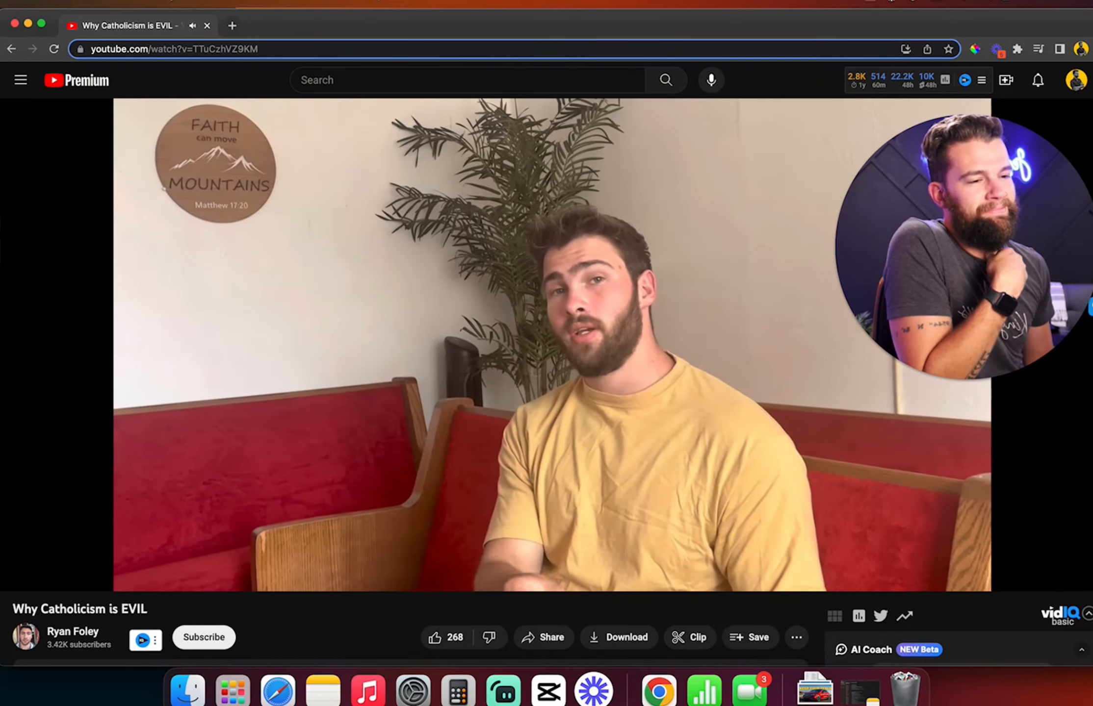
{"action": "mouse_move", "coordinate": [442, 438]}
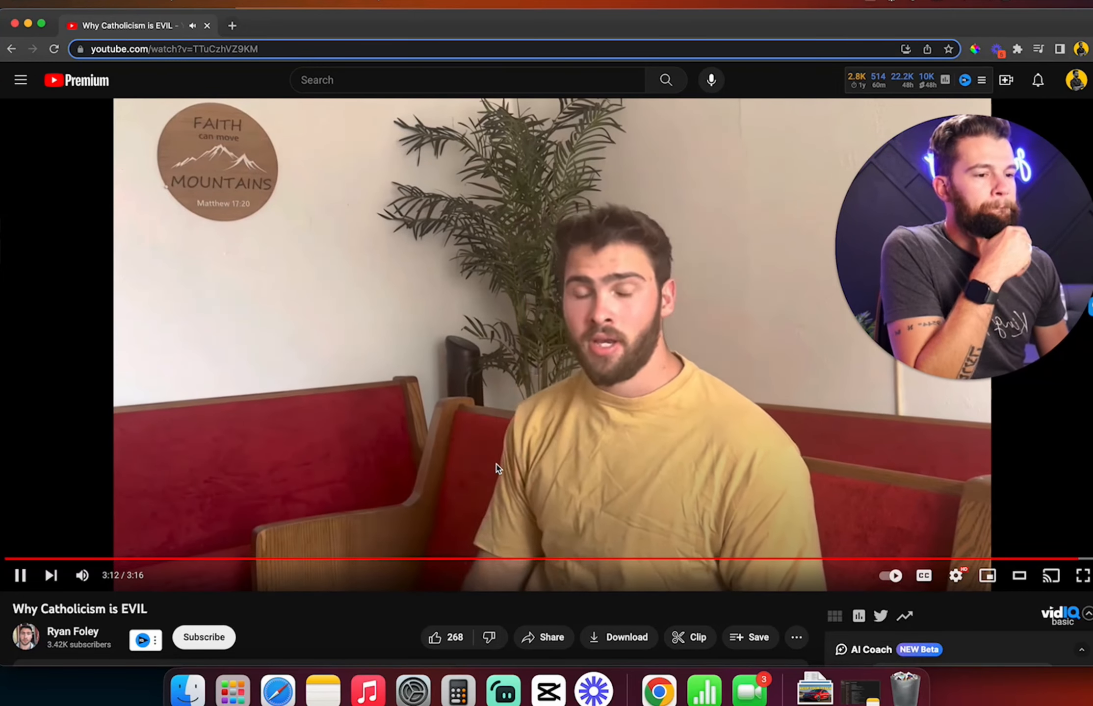
{"action": "mouse_move", "coordinate": [501, 457]}
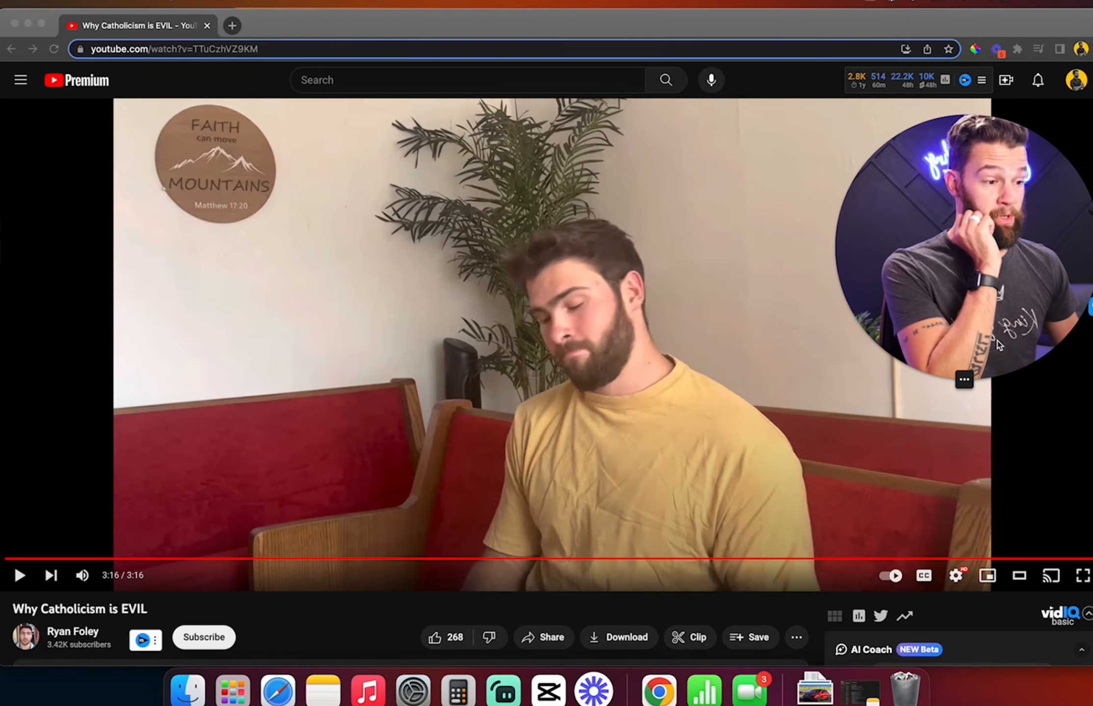
Step: Resume playback and let the video run to its 3:16 end
{"action": "left_click", "coordinate": [1086, 576]}
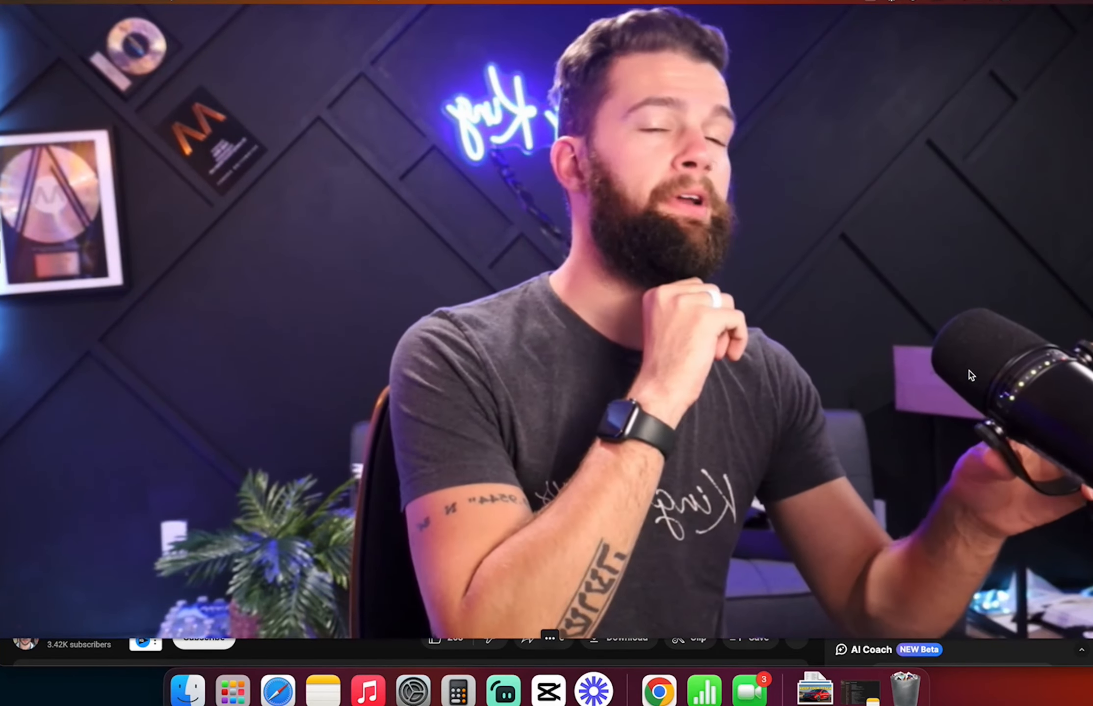